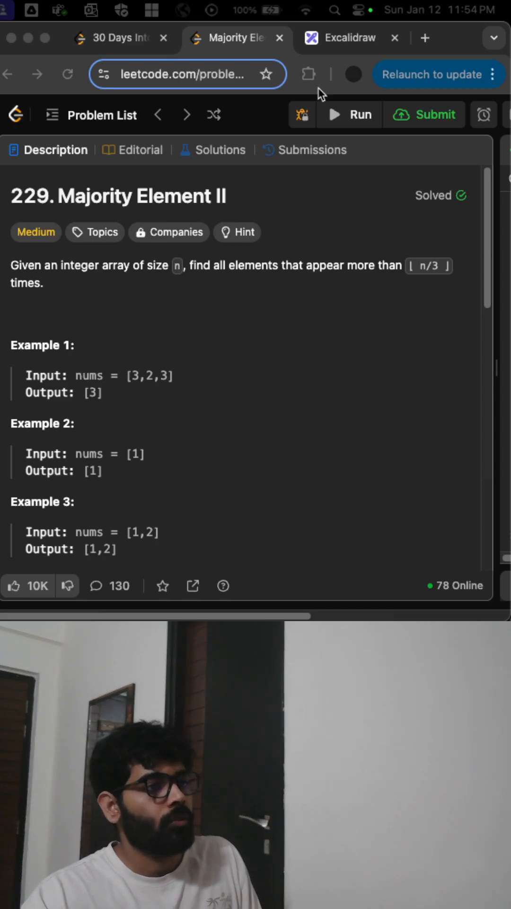
- Switch to the Excalidraw sketch showing the 11-number array with countOne = 3 and CountTwo = 2
left_click(349, 38)
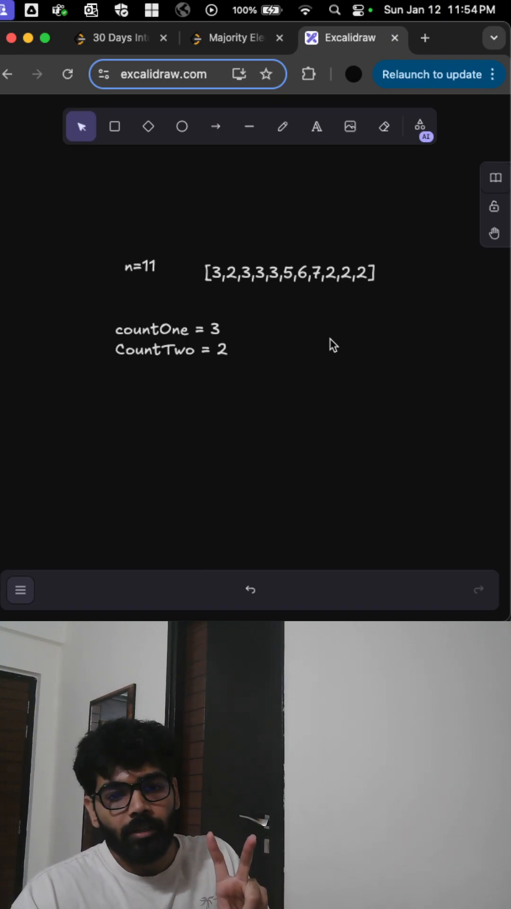
mouse_move(244, 309)
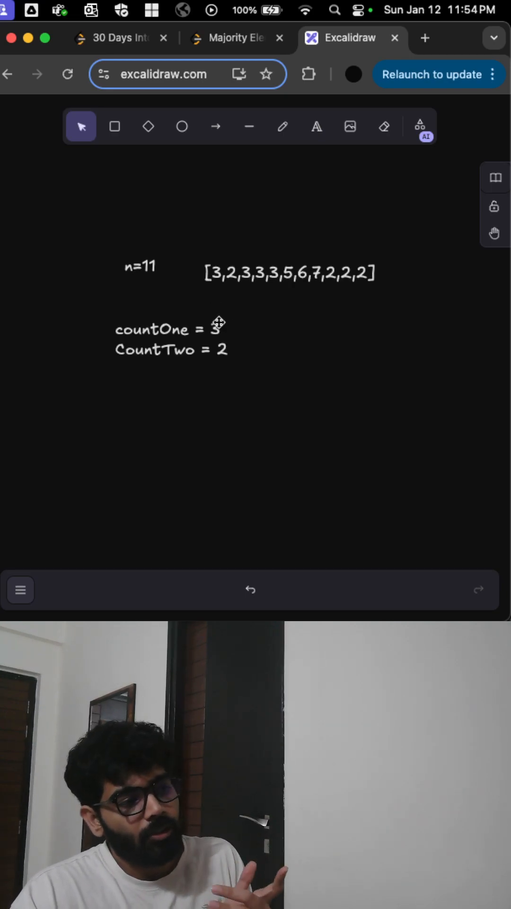
mouse_move(224, 354)
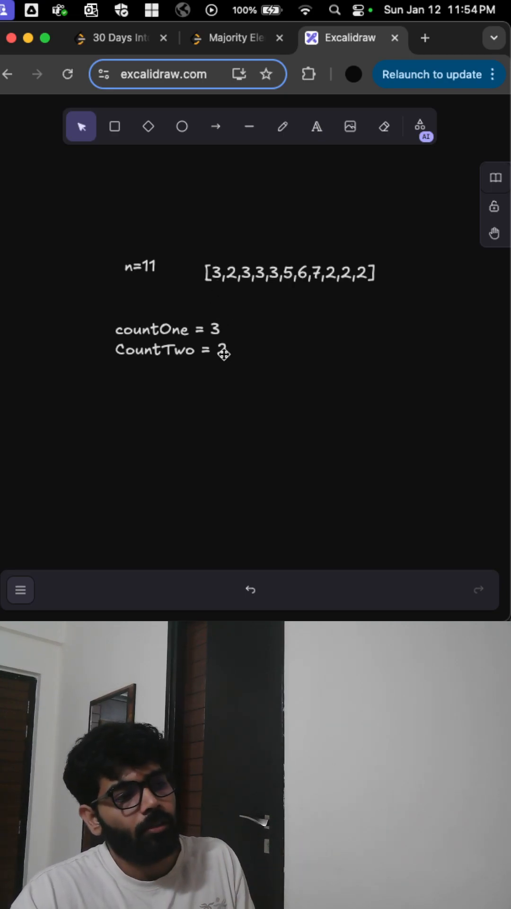
mouse_move(231, 275)
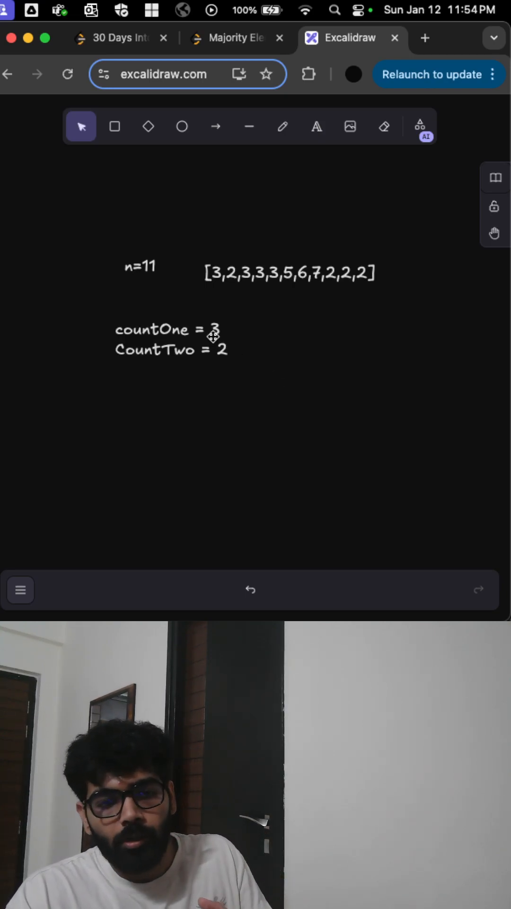
mouse_move(215, 275)
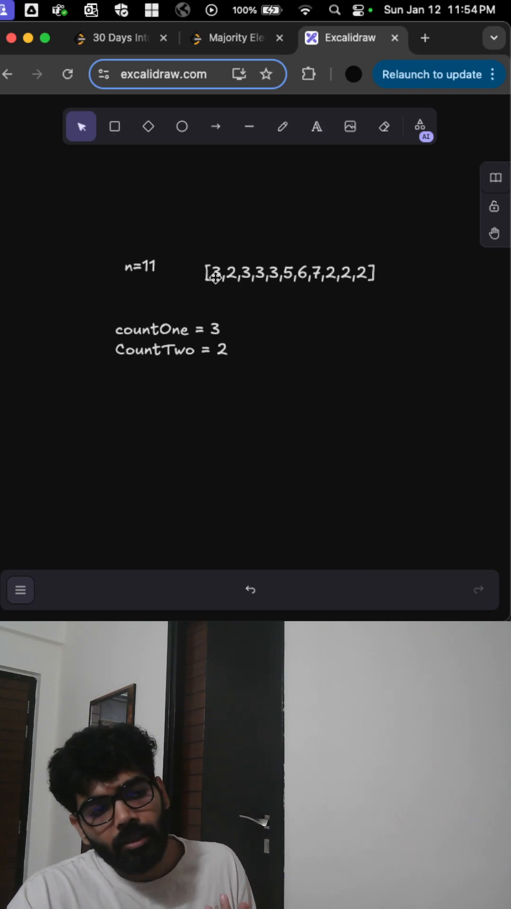
mouse_move(218, 358)
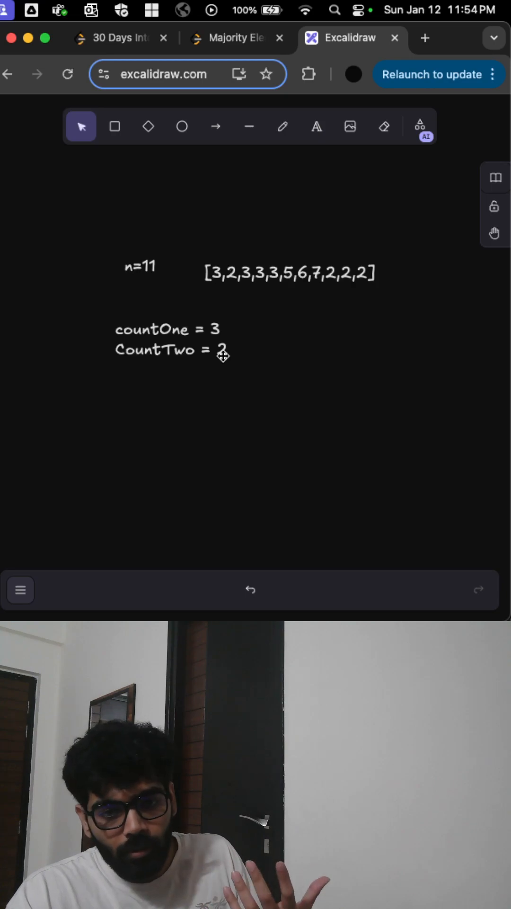
mouse_move(246, 295)
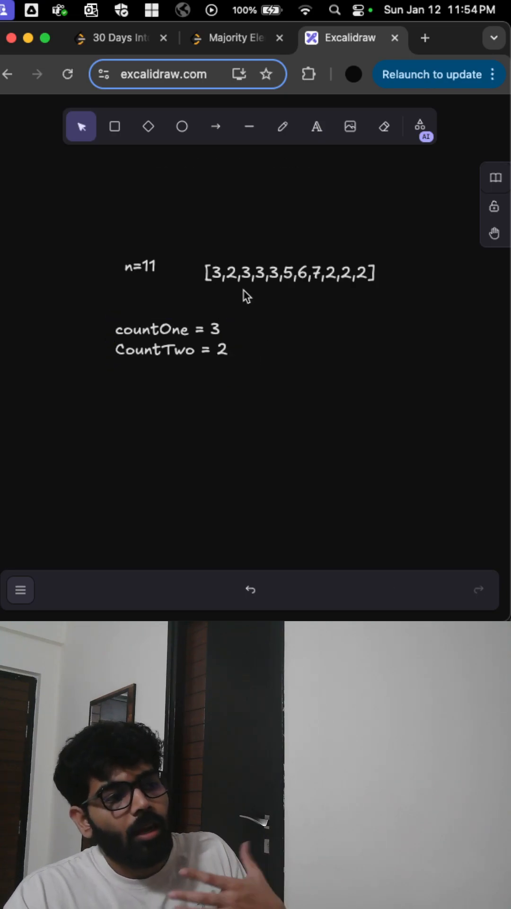
- Point out the array and the countOne/CountTwo lines, then return to the LeetCode Majority Element II tab
left_click(290, 274)
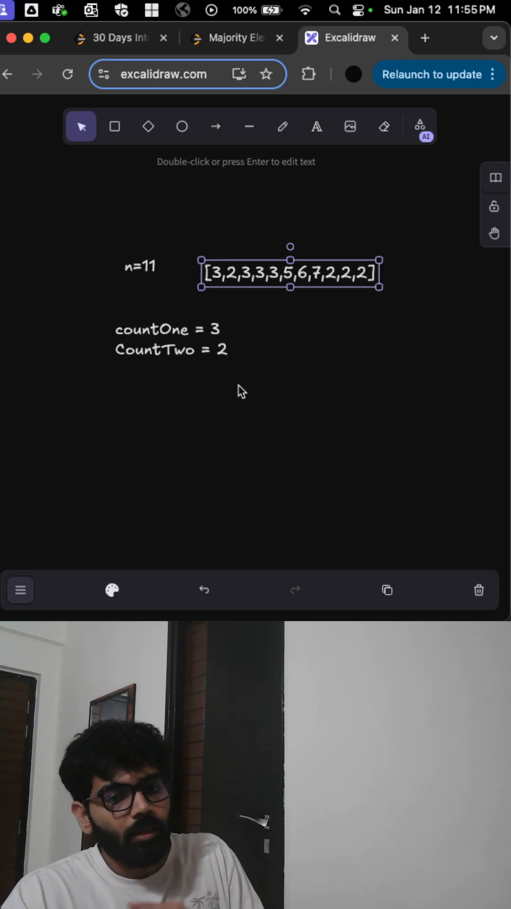
mouse_move(313, 316)
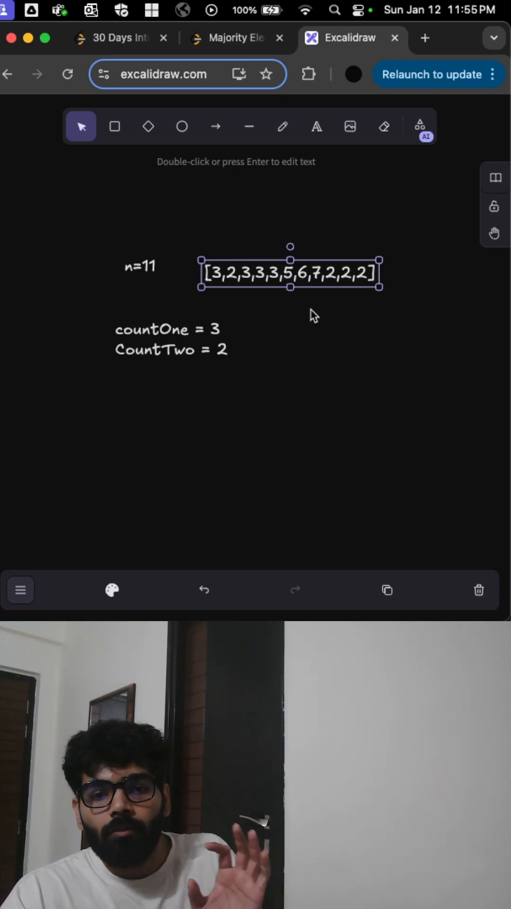
left_click(172, 339)
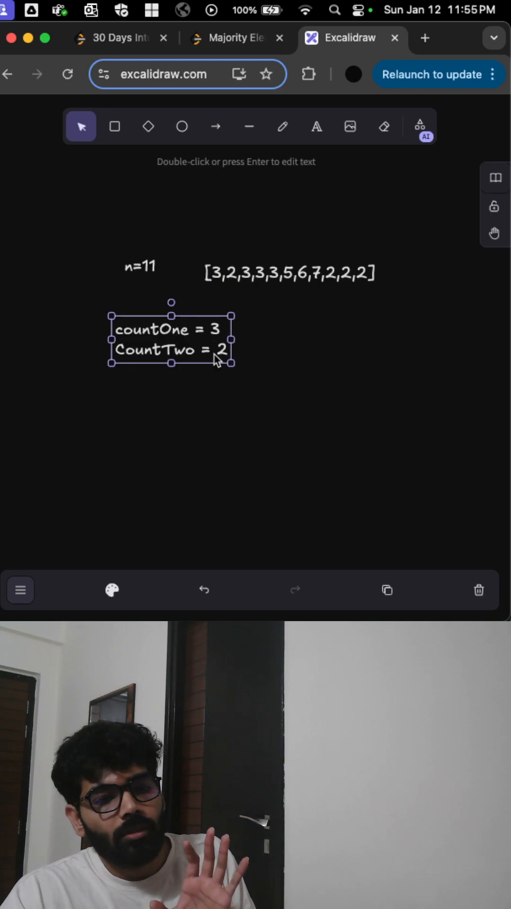
mouse_move(342, 409)
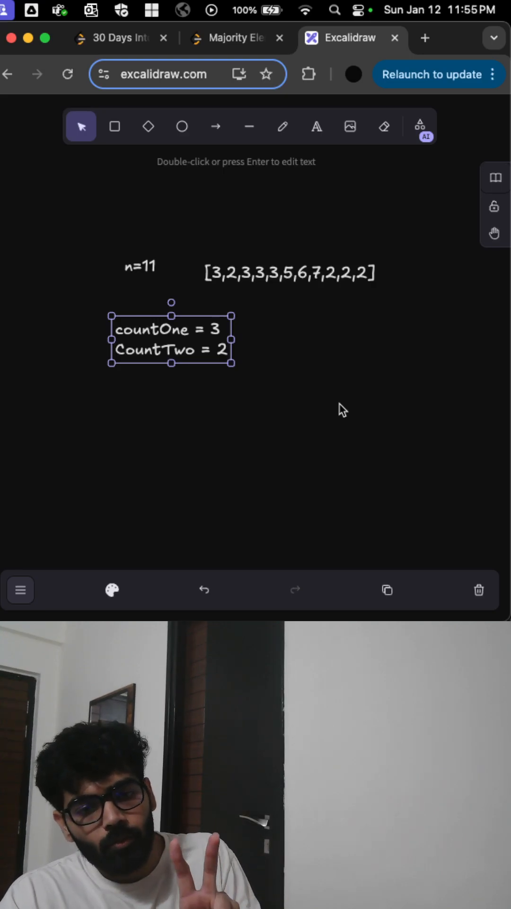
left_click(234, 38)
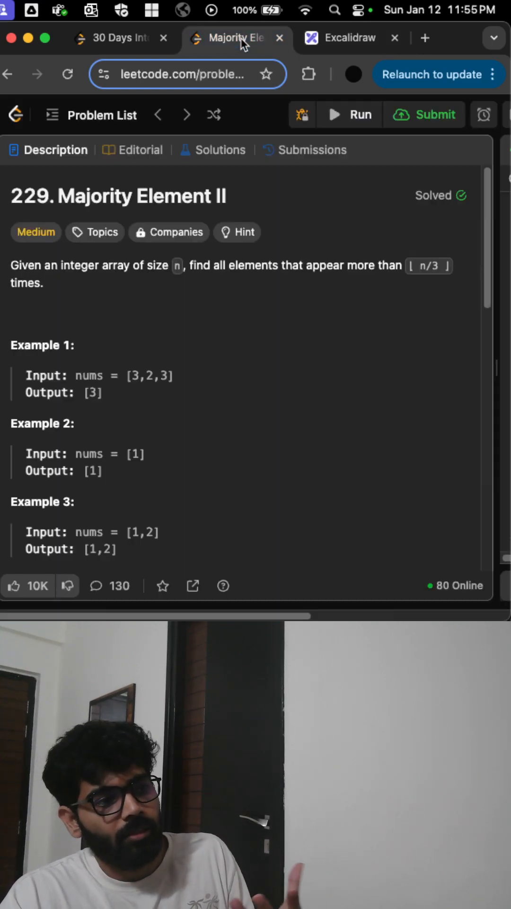